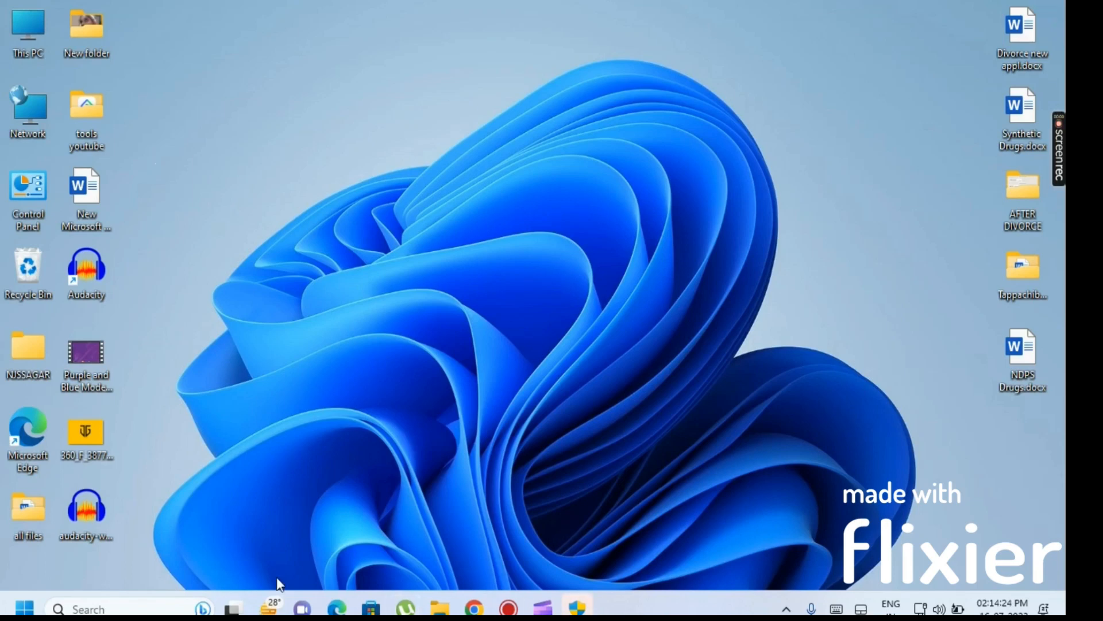
mouse_move(413, 435)
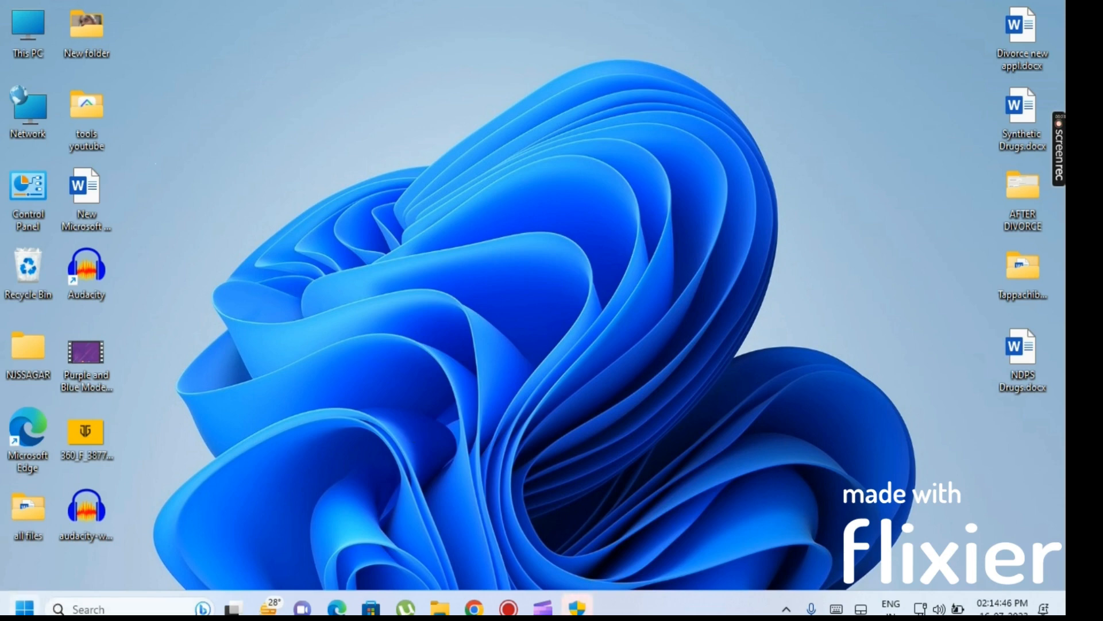
mouse_move(29, 604)
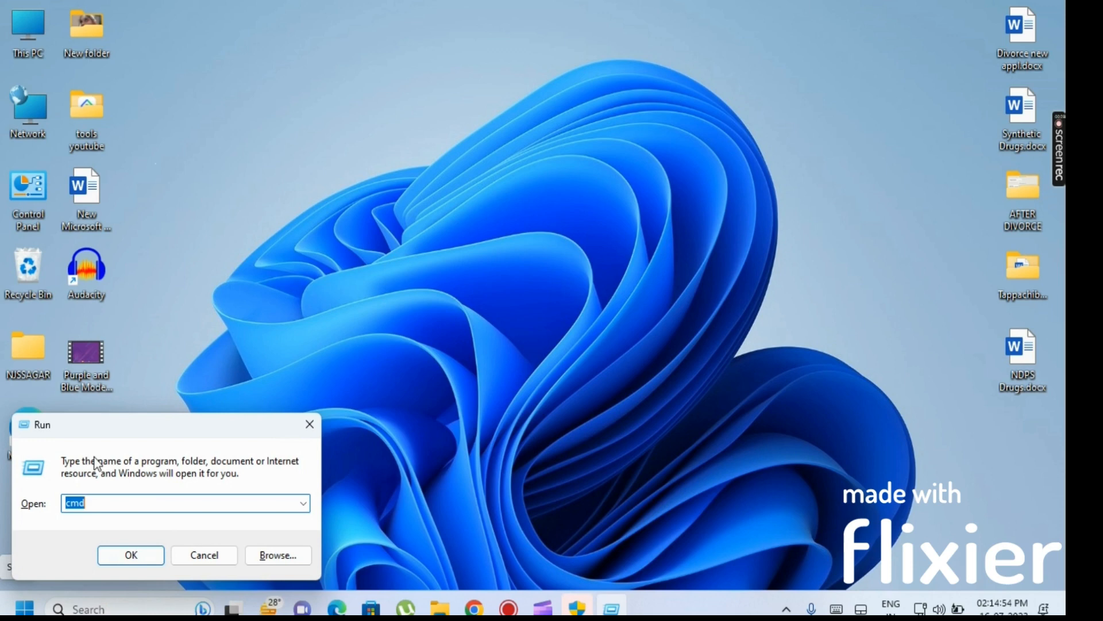
mouse_move(97, 536)
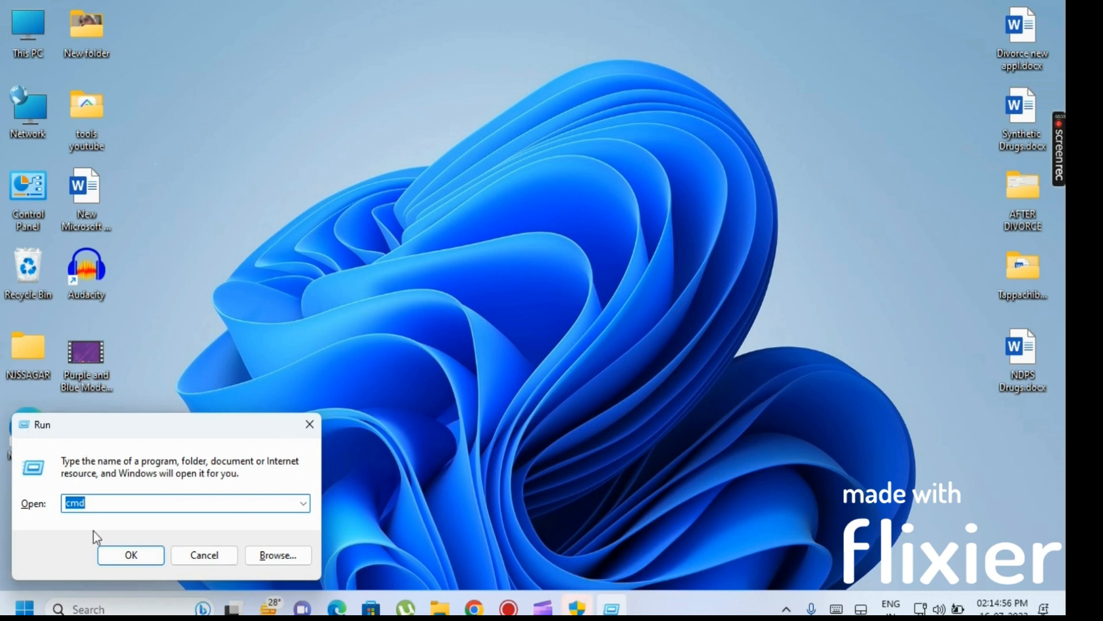
Launch cmd from the Run dialog so a new Command Prompt window opens.
left_click(91, 505)
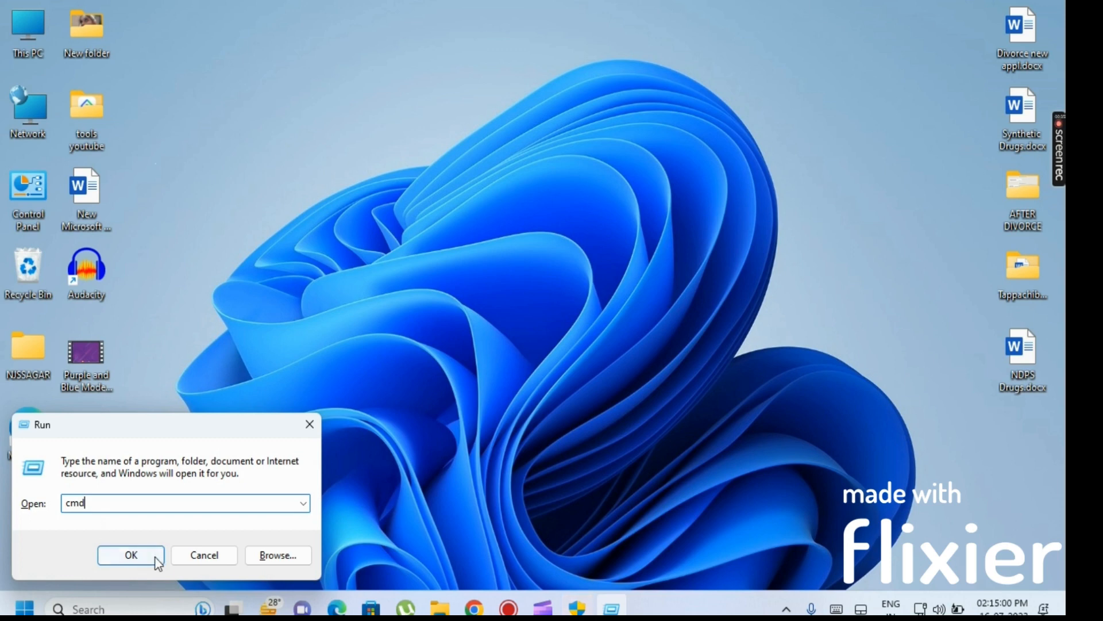
left_click(131, 555)
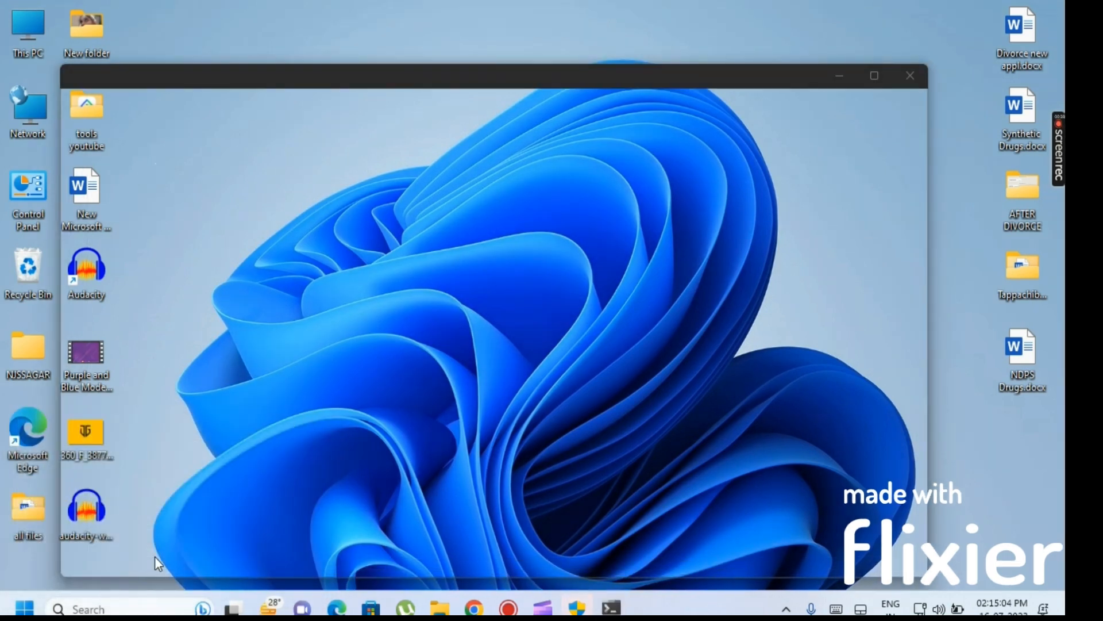
Focus the new Command Prompt window and wait for the ready prompt.
left_click(609, 606)
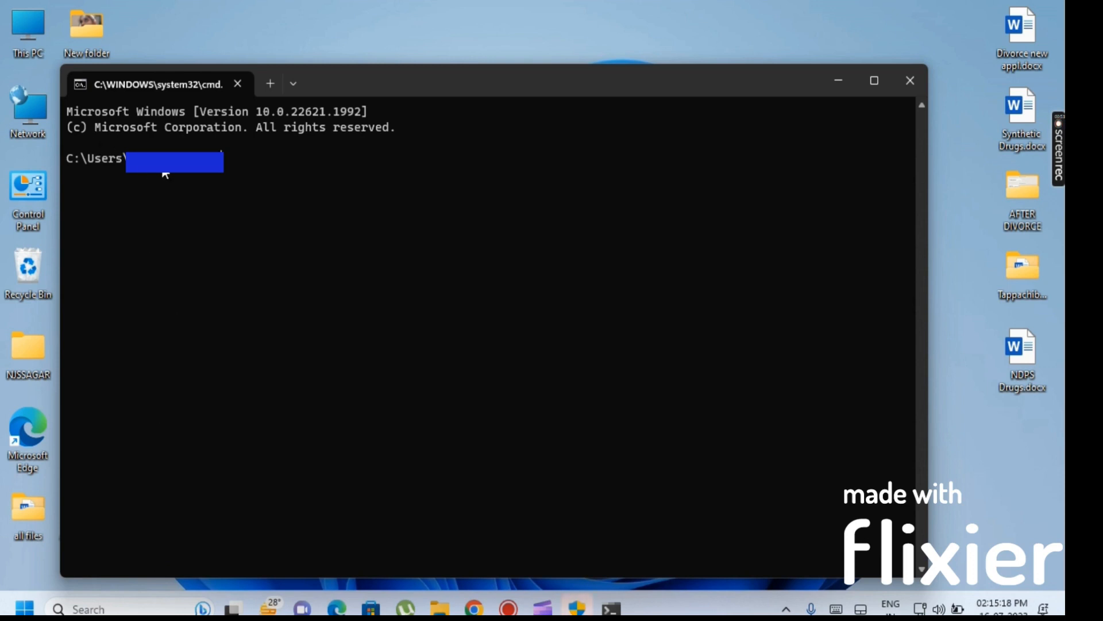
mouse_move(175, 216)
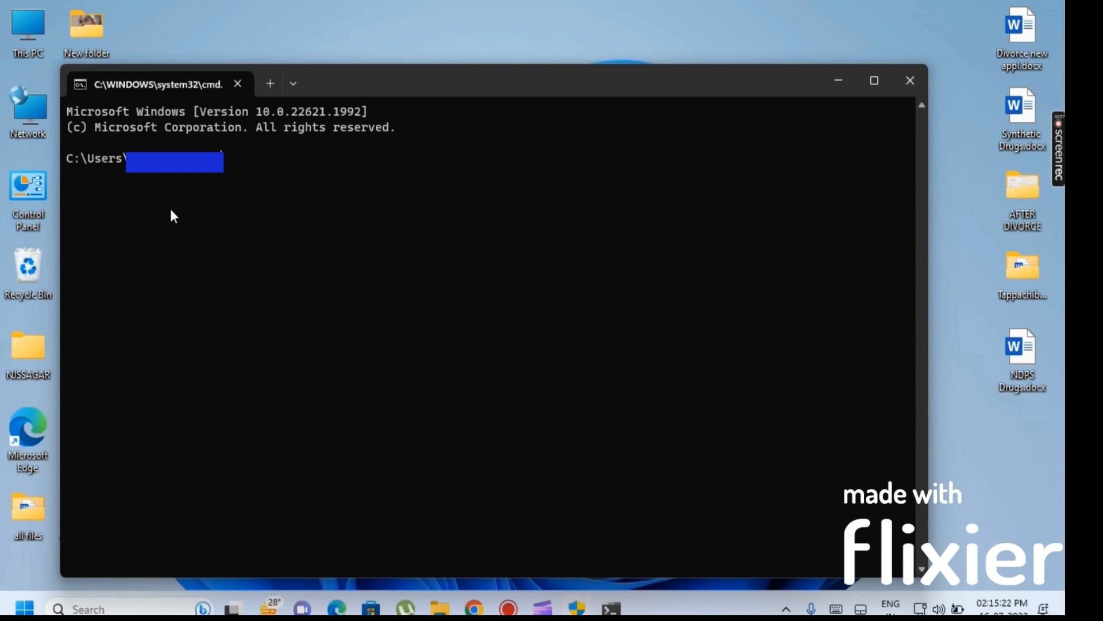
Run 'netsh wlan show profile' to request the saved Wi-Fi profiles.
type("ne")
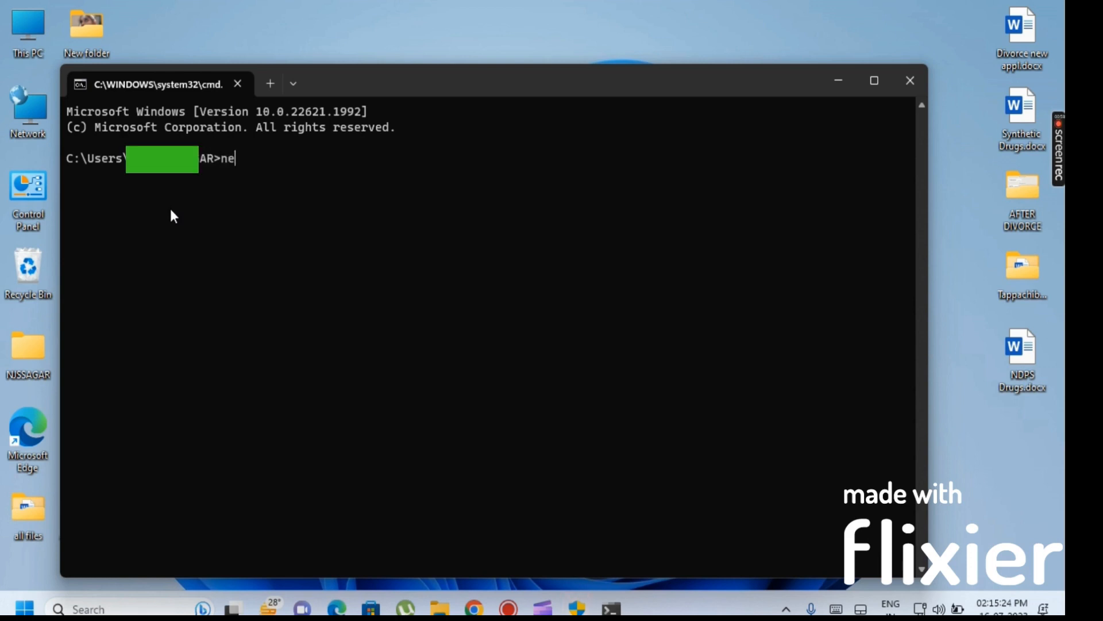
type("ts")
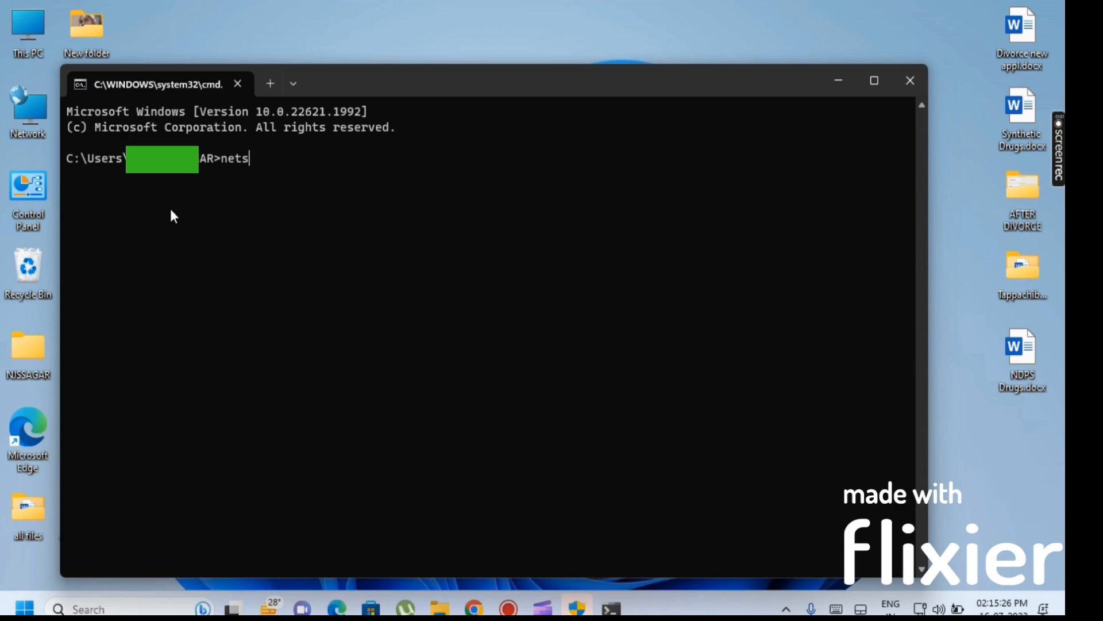
type("h")
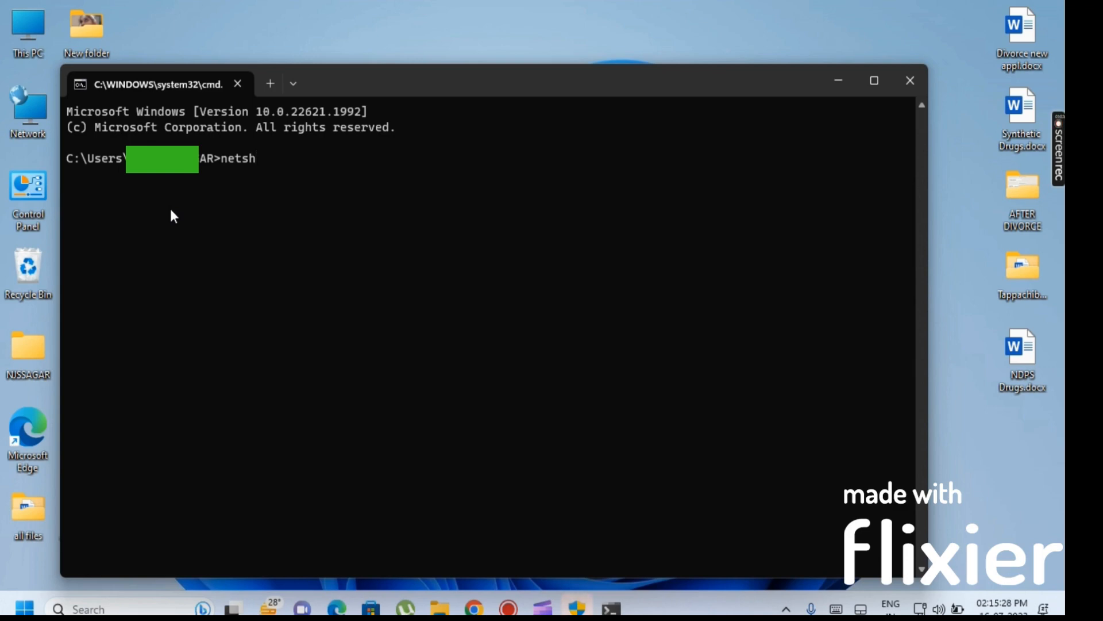
key("space")
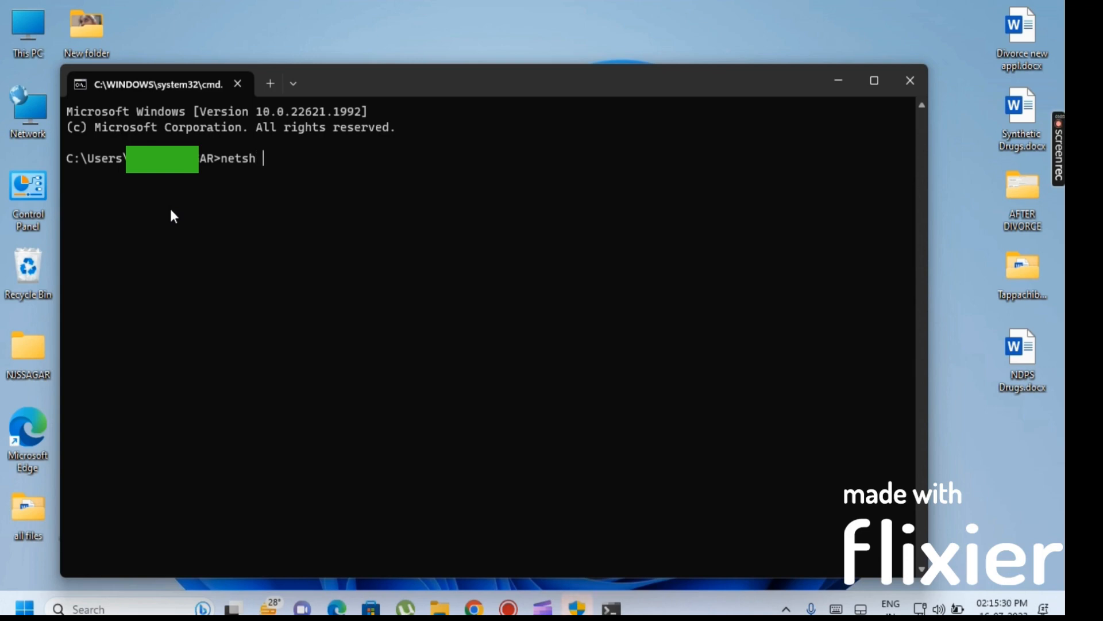
type("wla")
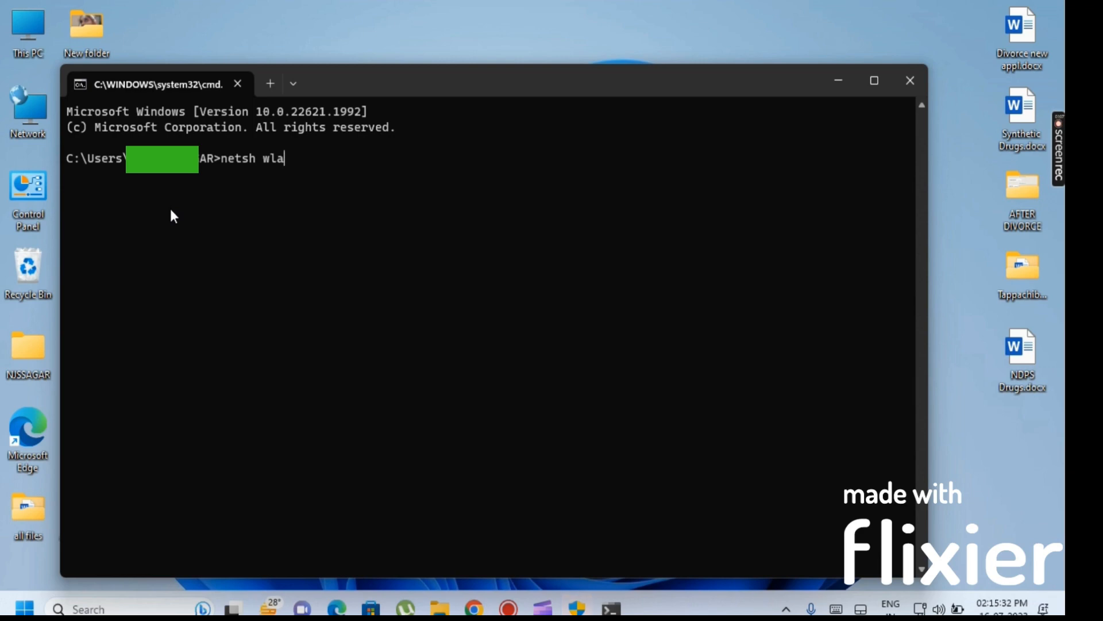
type("n")
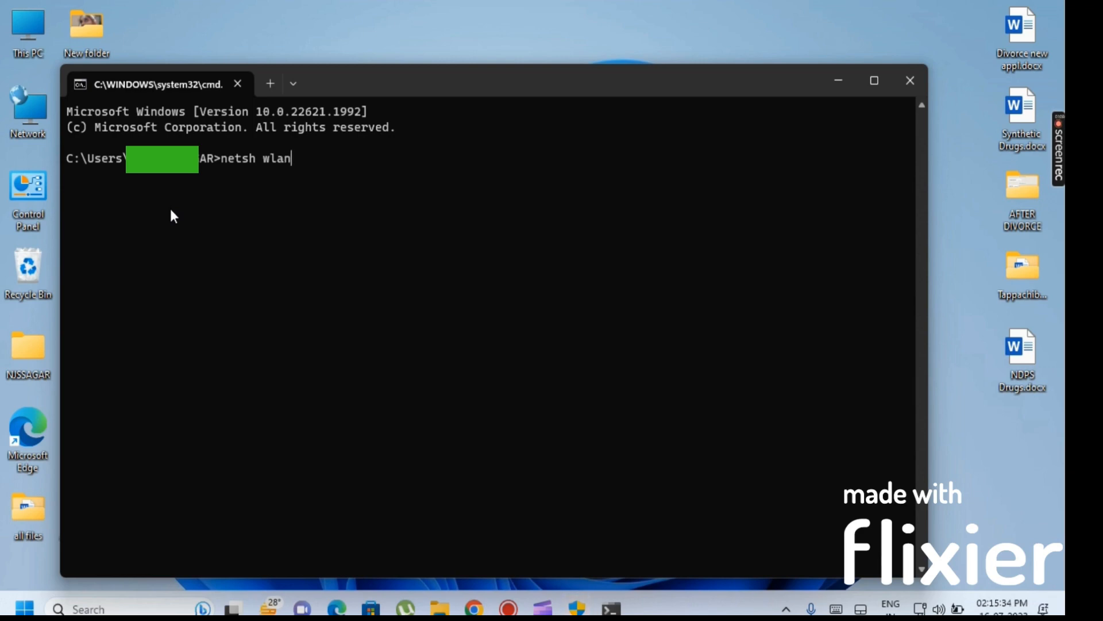
type("sh")
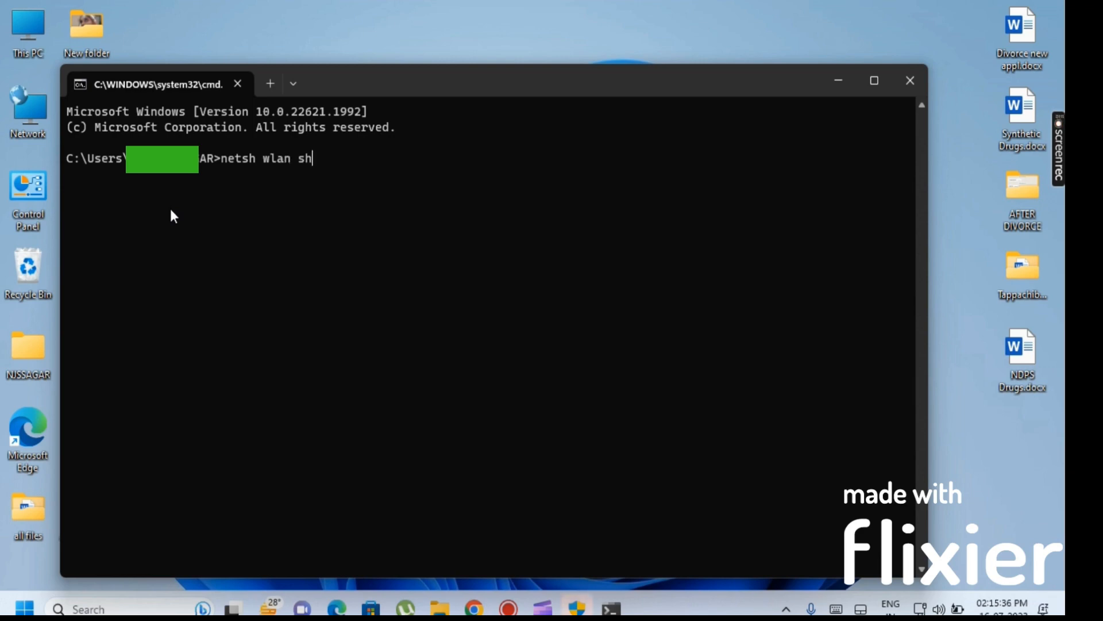
type("ow")
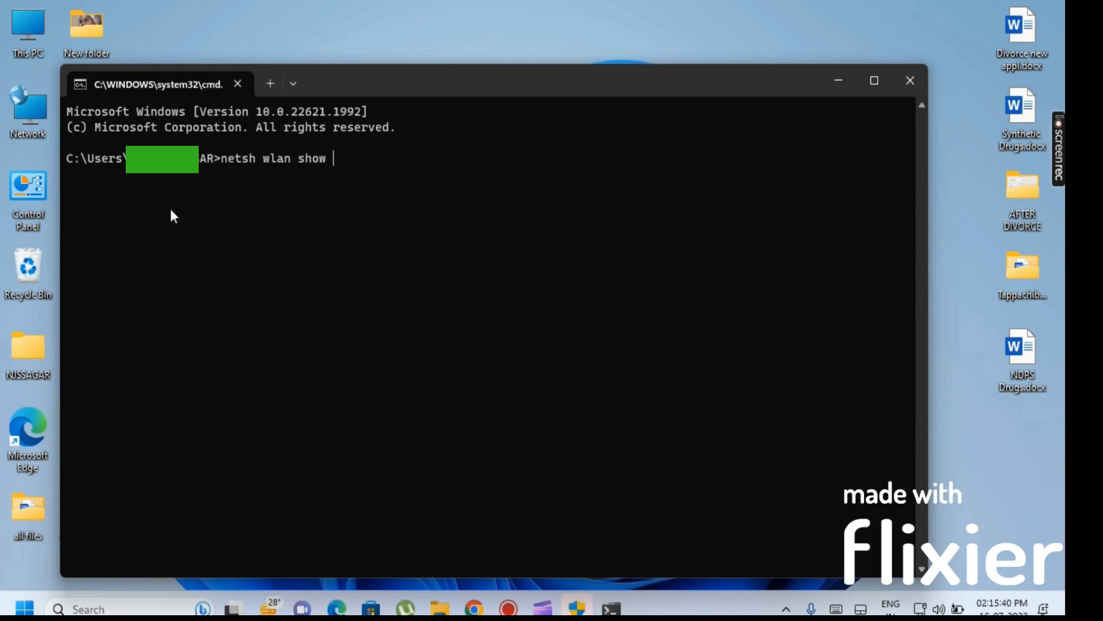
type("prof")
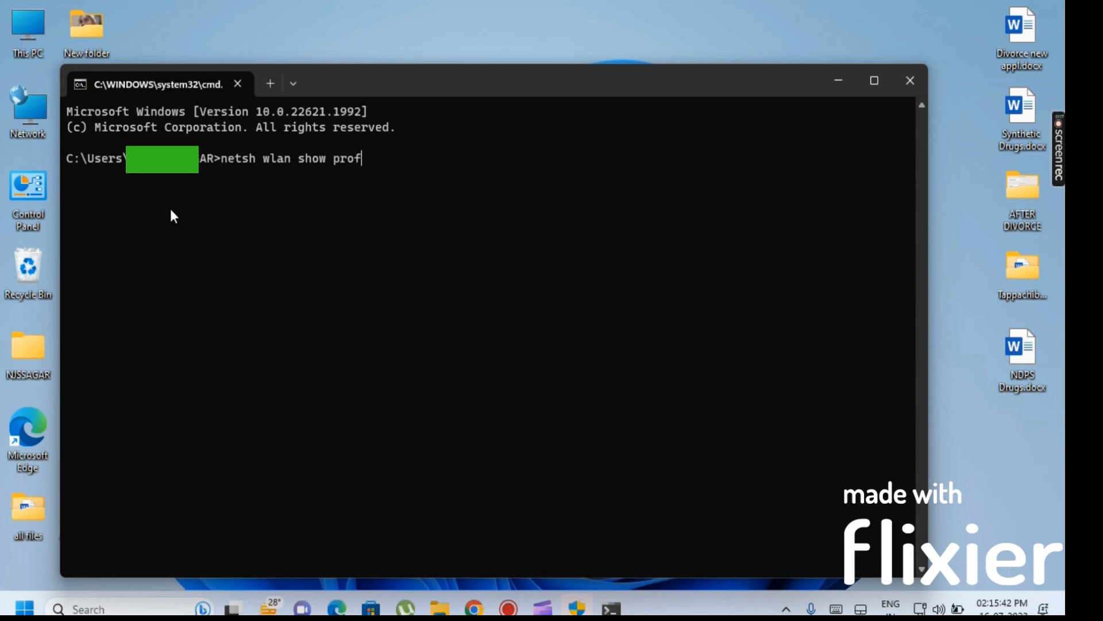
type("ile")
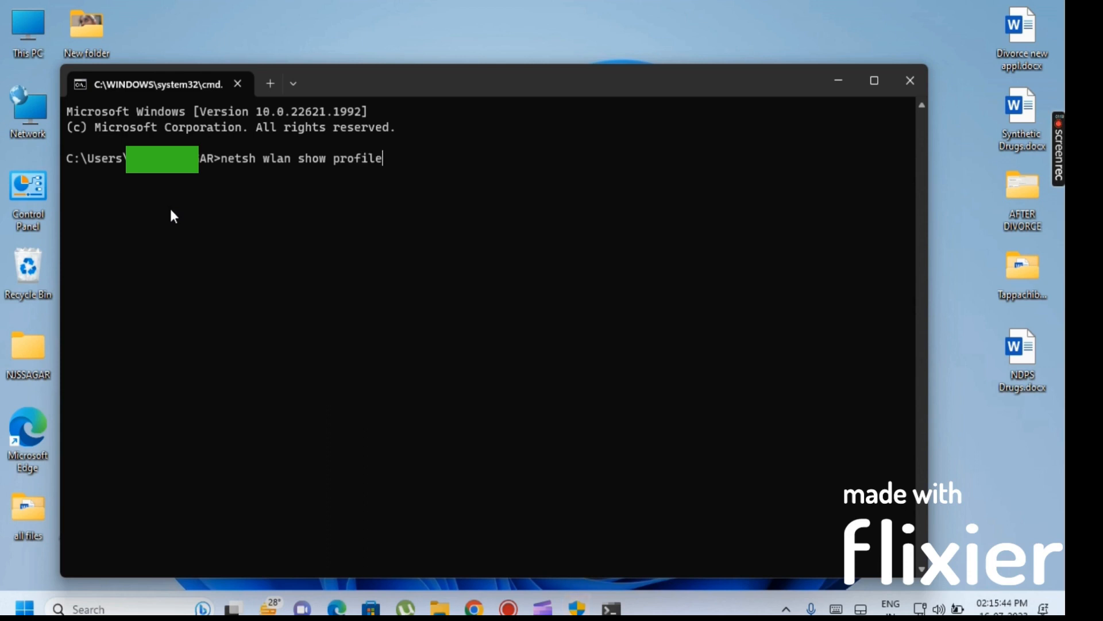
key("Enter")
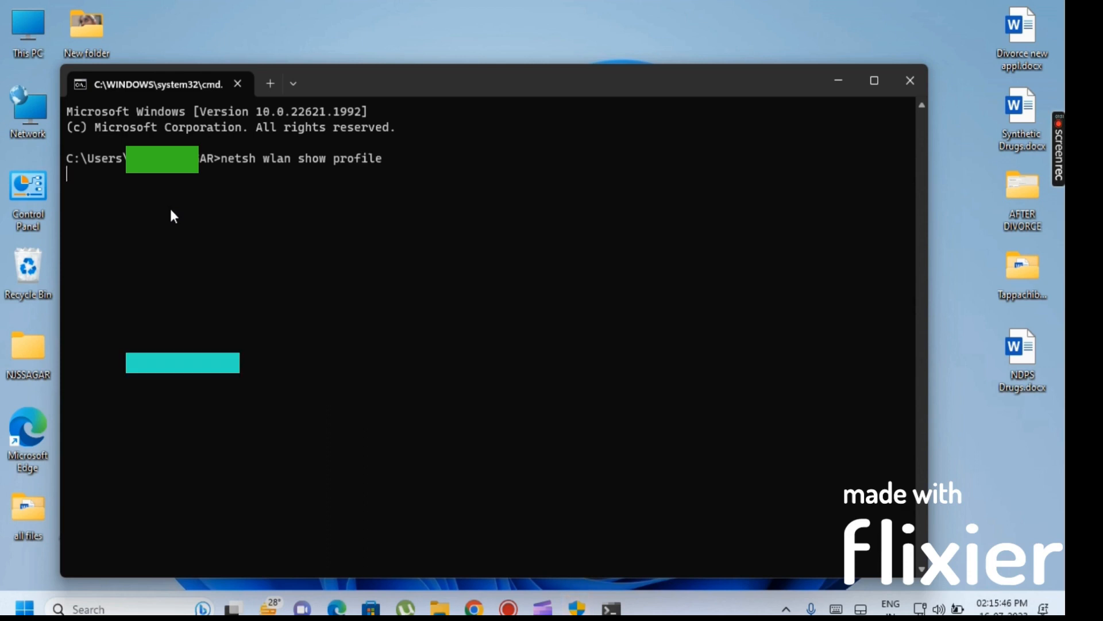
Display the profile list showing NETGEAR16 SONU as the only saved user profile.
key("Enter")
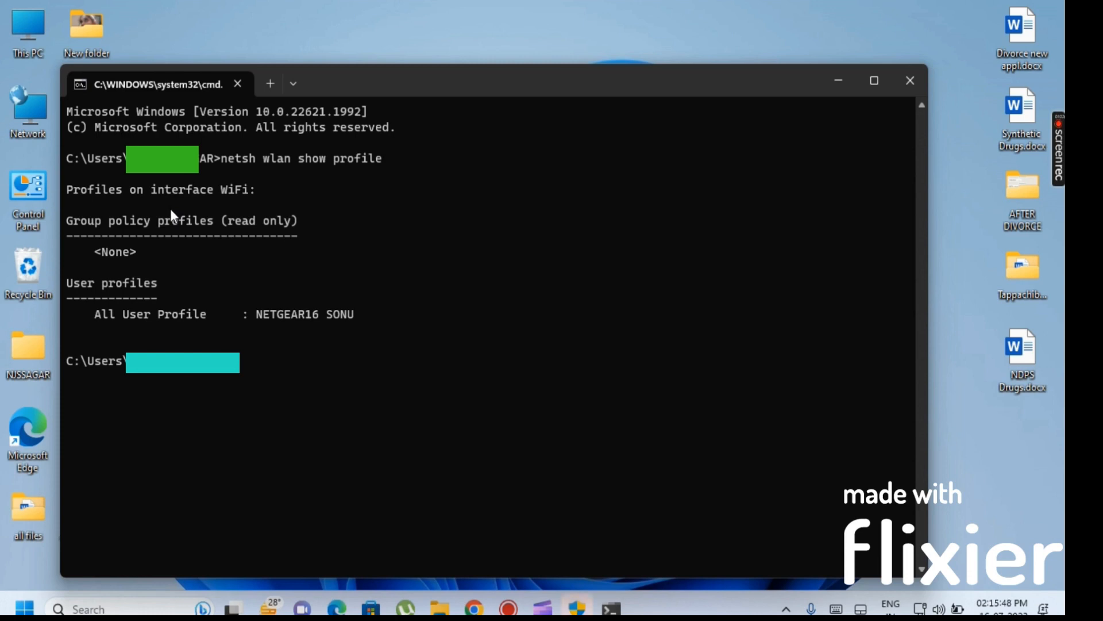
mouse_move(262, 264)
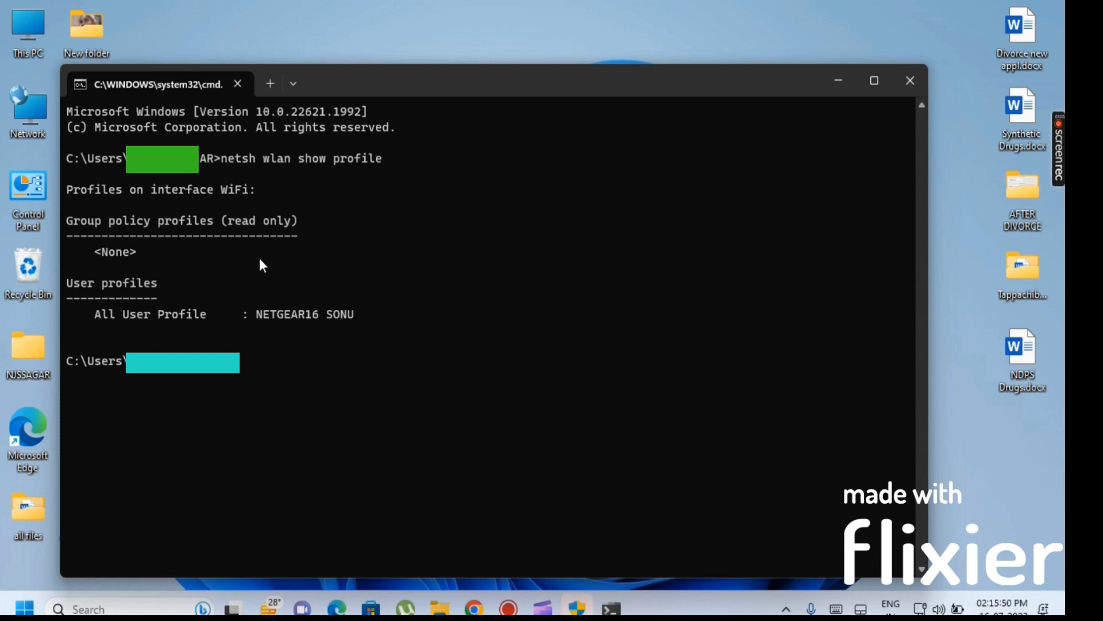
mouse_move(103, 318)
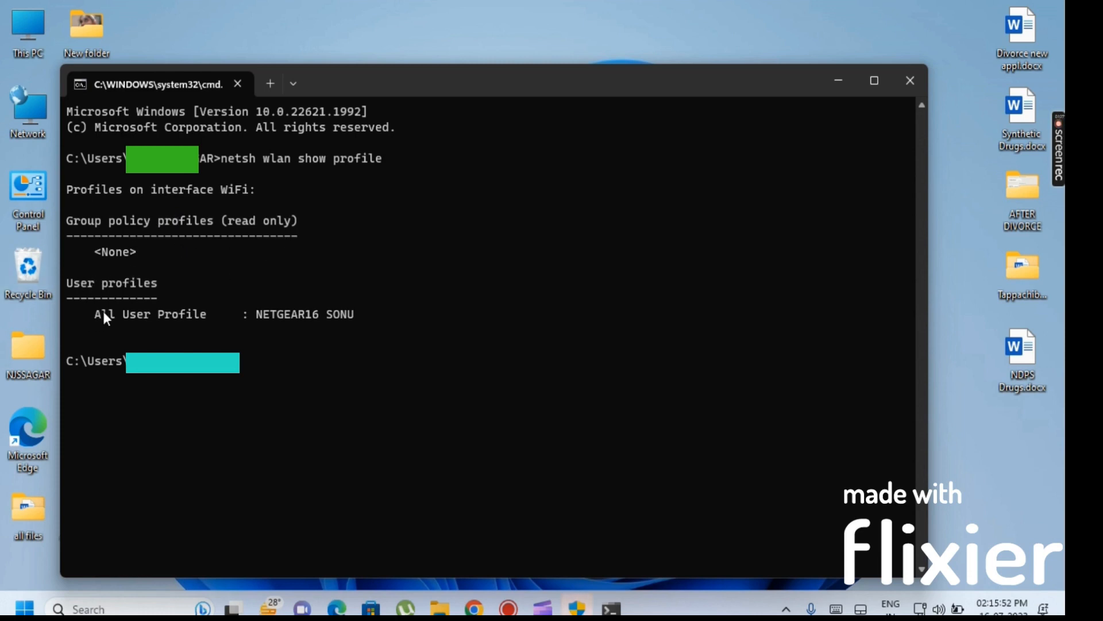
mouse_move(229, 337)
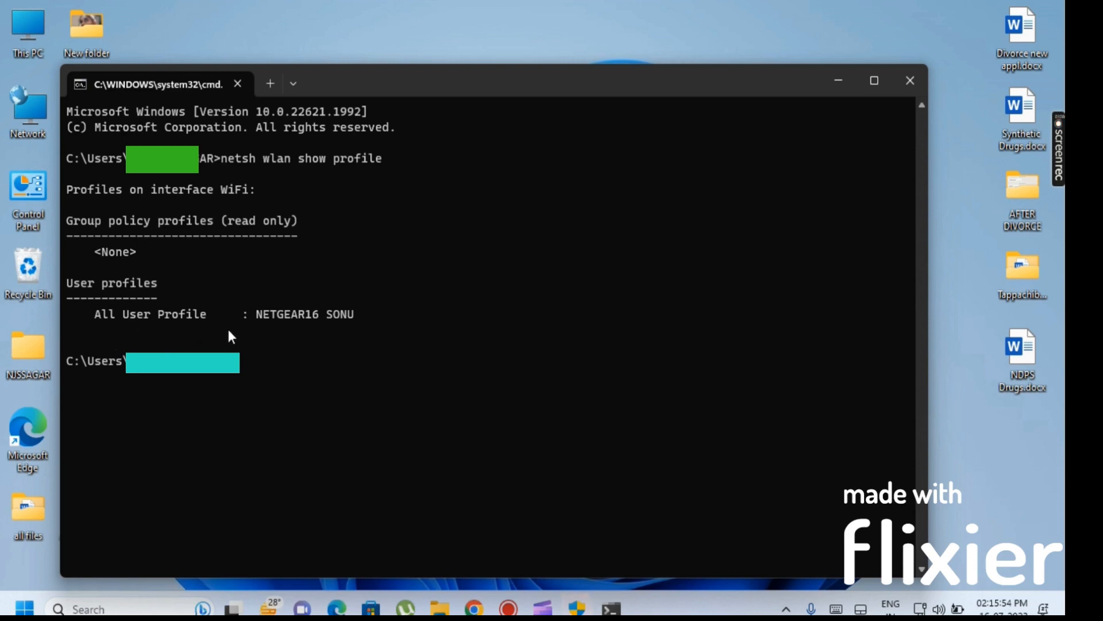
mouse_move(262, 335)
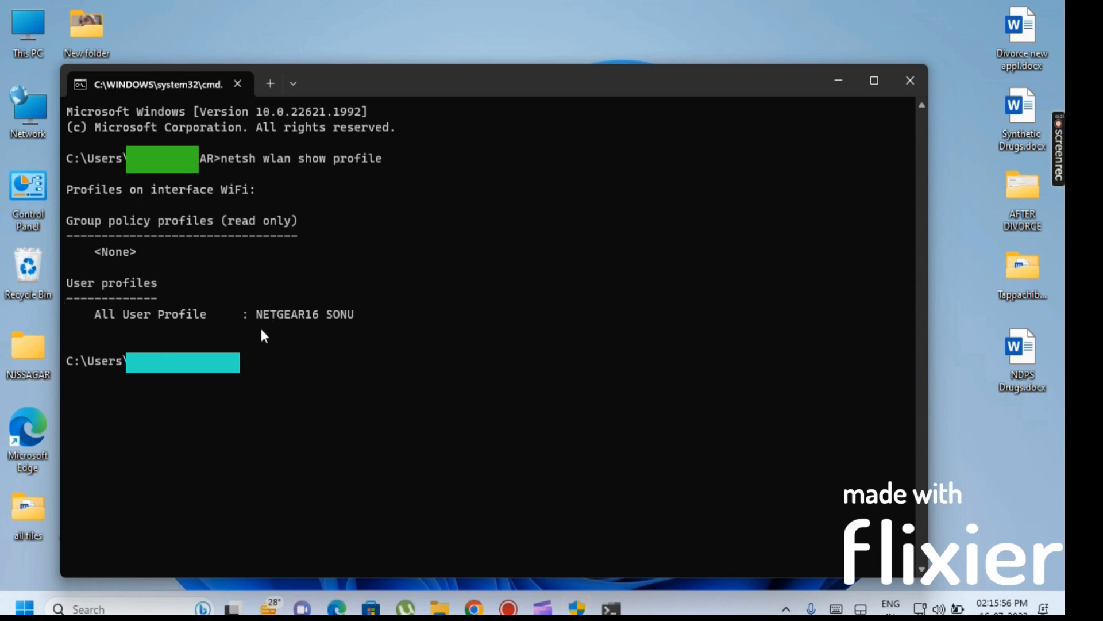
mouse_move(293, 331)
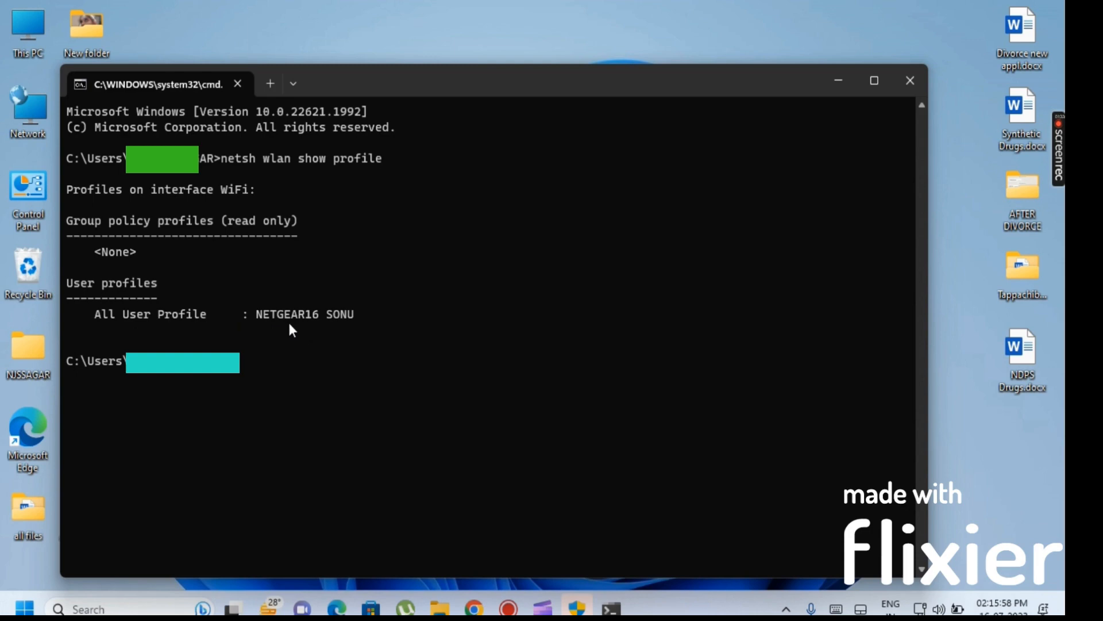
mouse_move(361, 334)
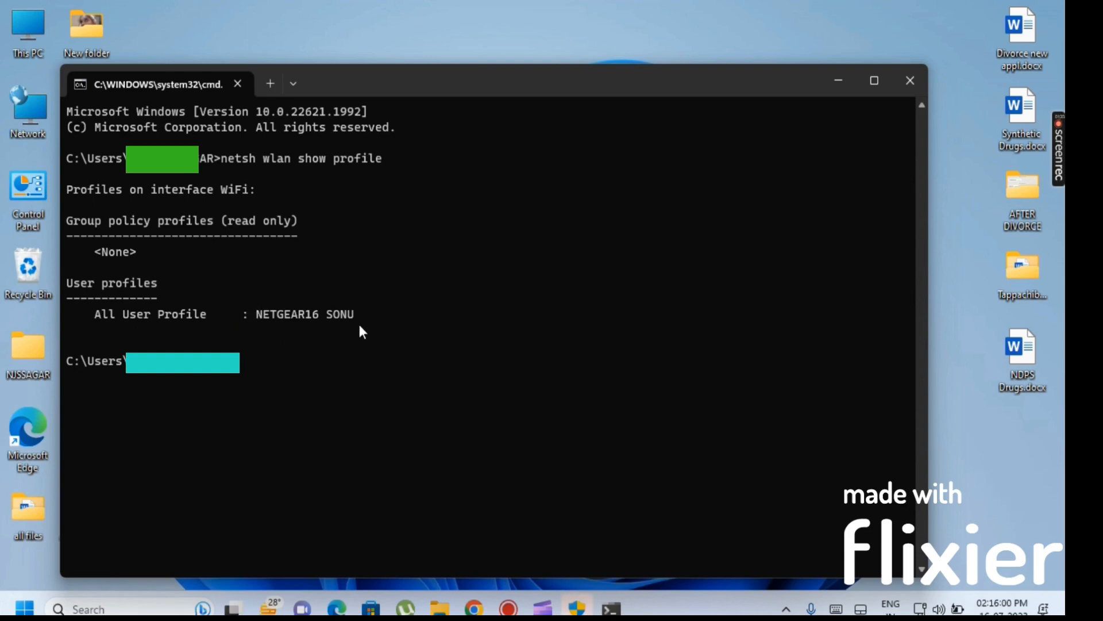
mouse_move(267, 361)
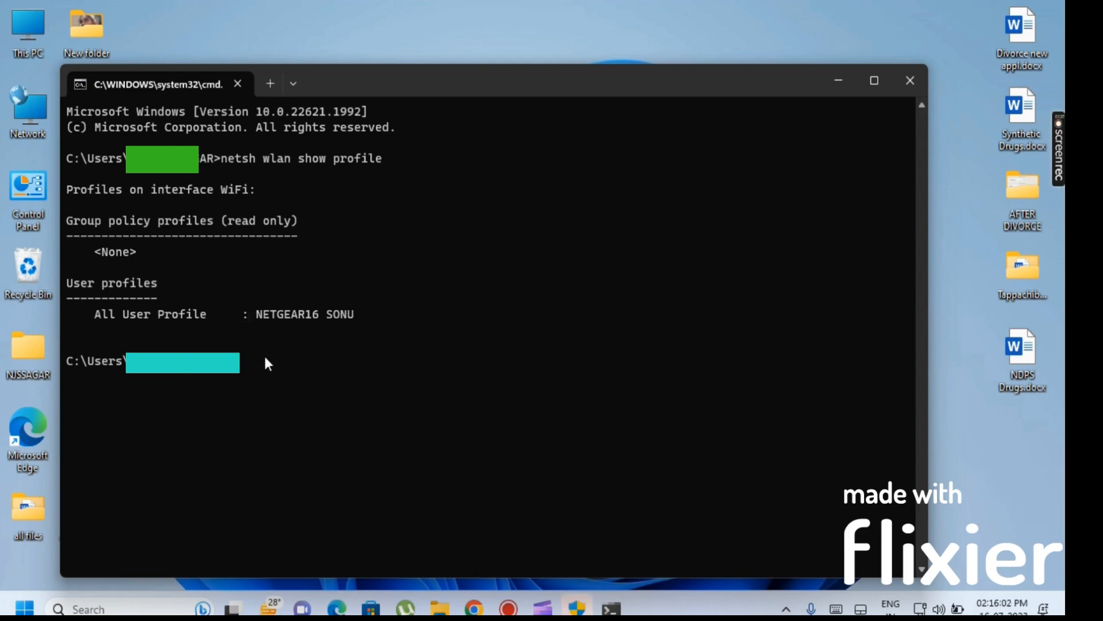
mouse_move(268, 323)
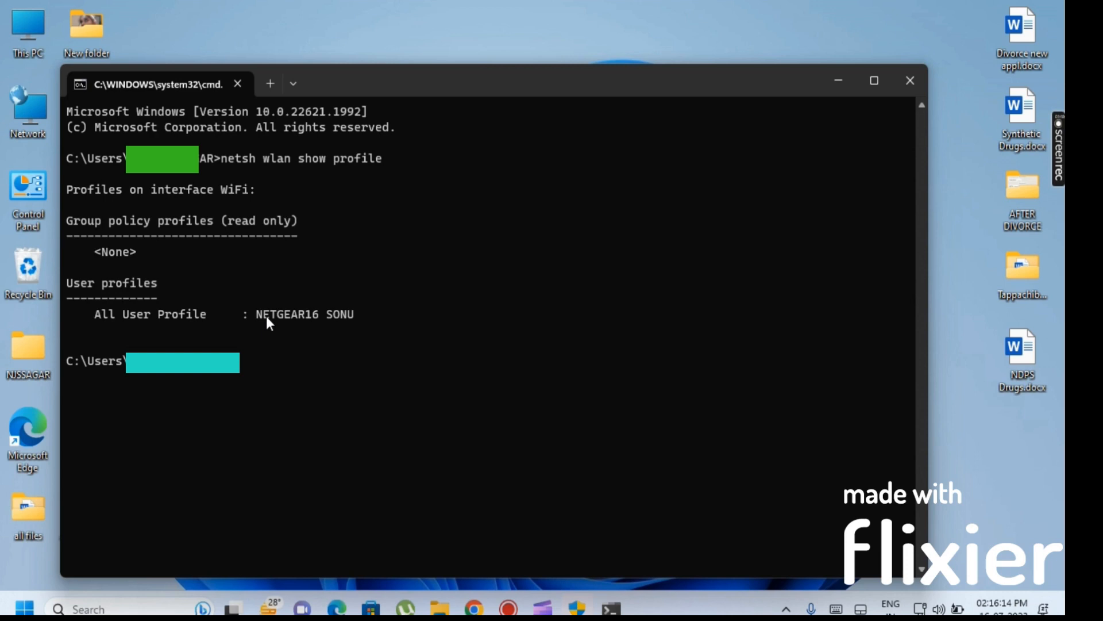
mouse_move(441, 365)
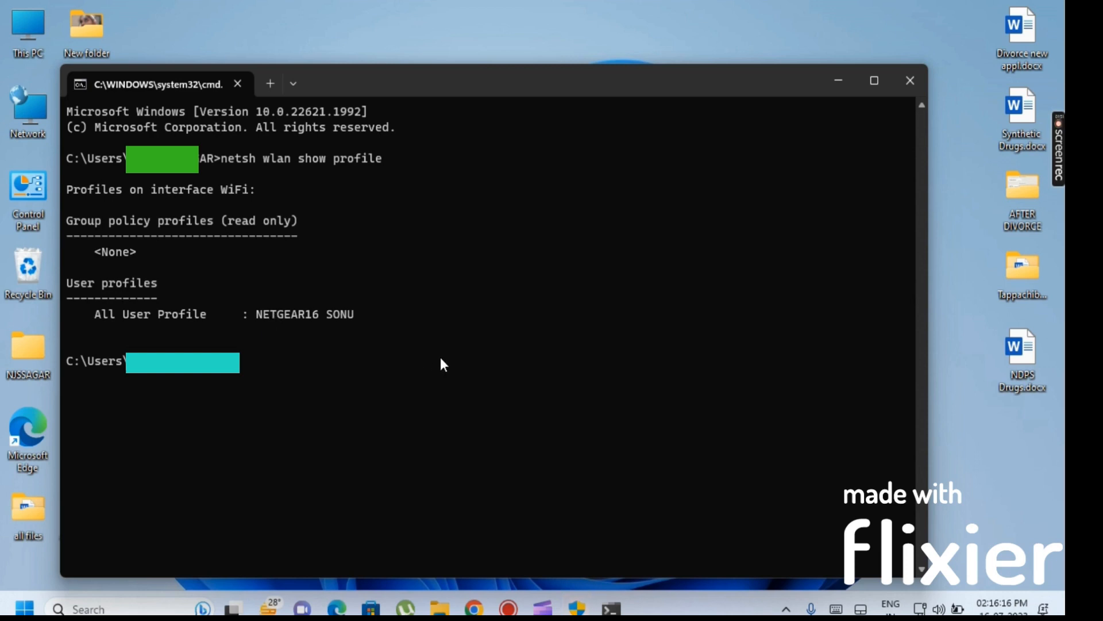
mouse_move(426, 361)
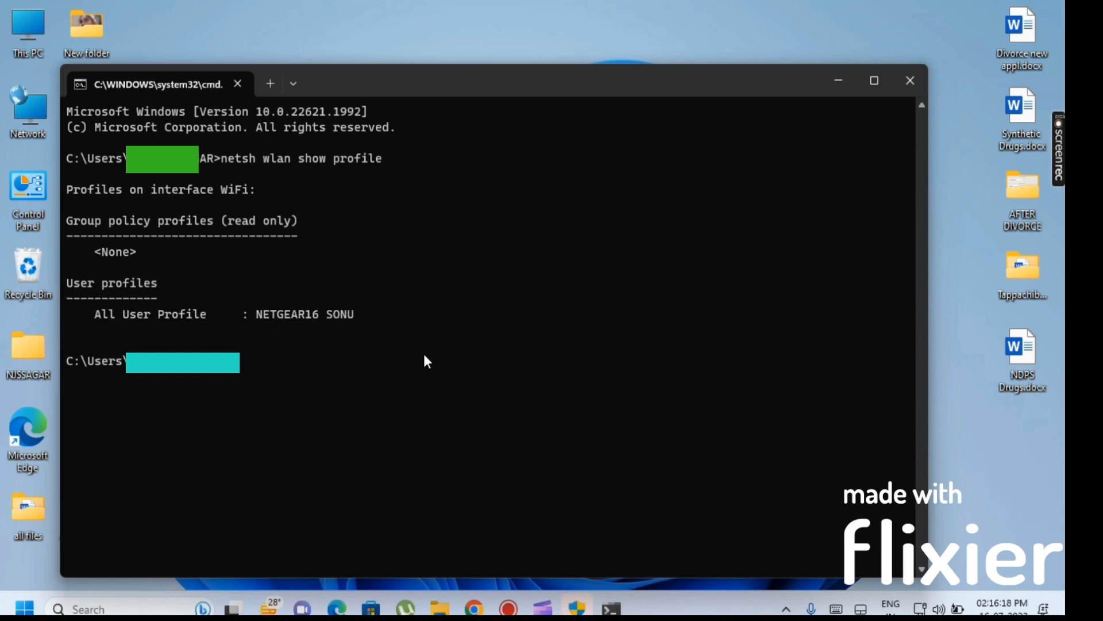